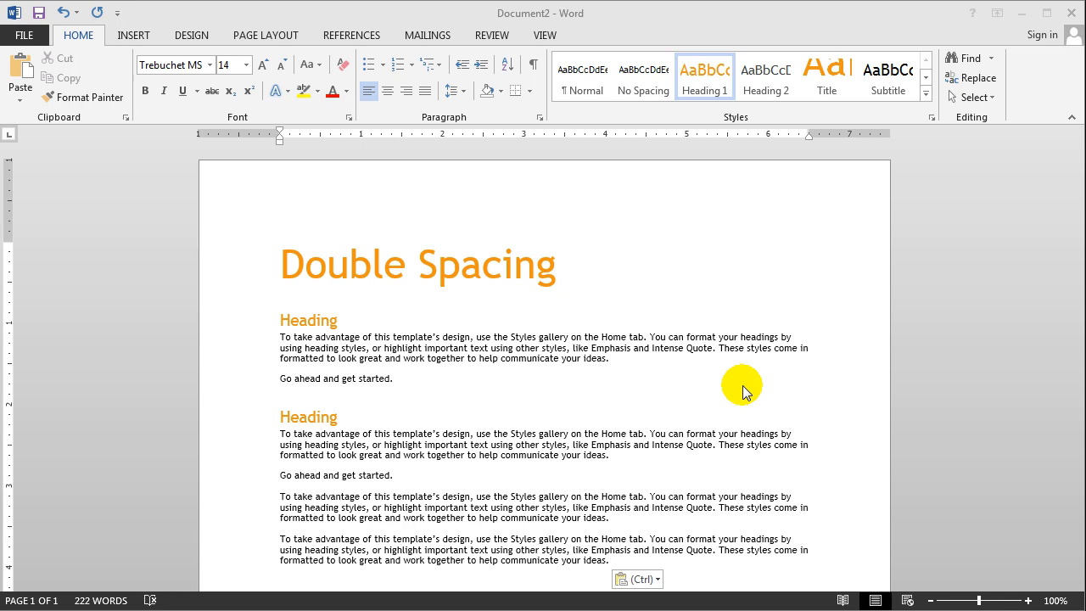
{"action": "mouse_move", "coordinate": [639, 355]}
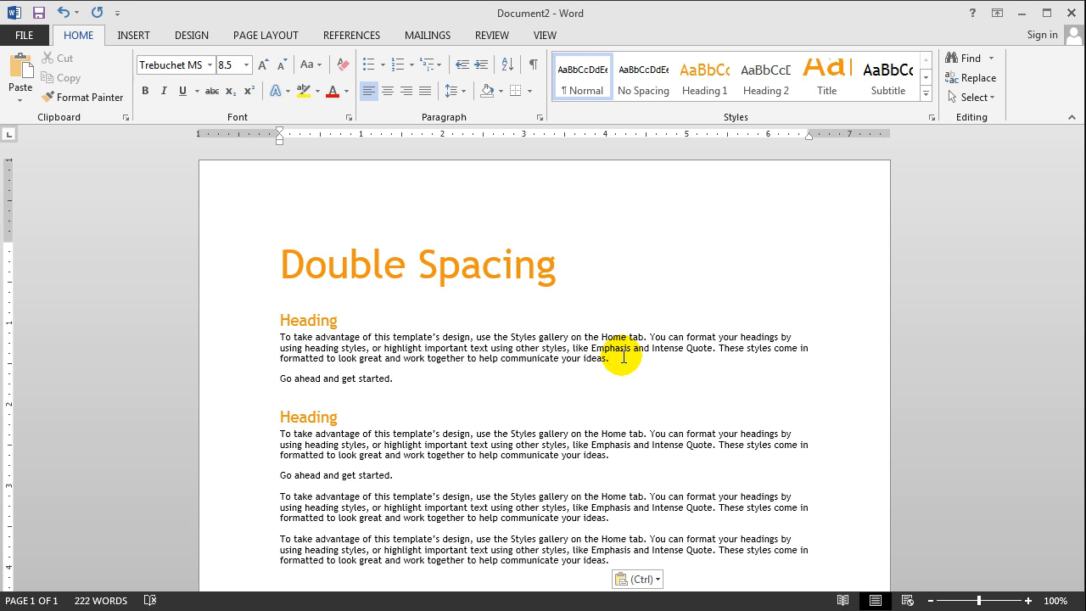
Select all text and set the entire document to 2.0 line spacing
{"action": "left_click", "coordinate": [272, 249]}
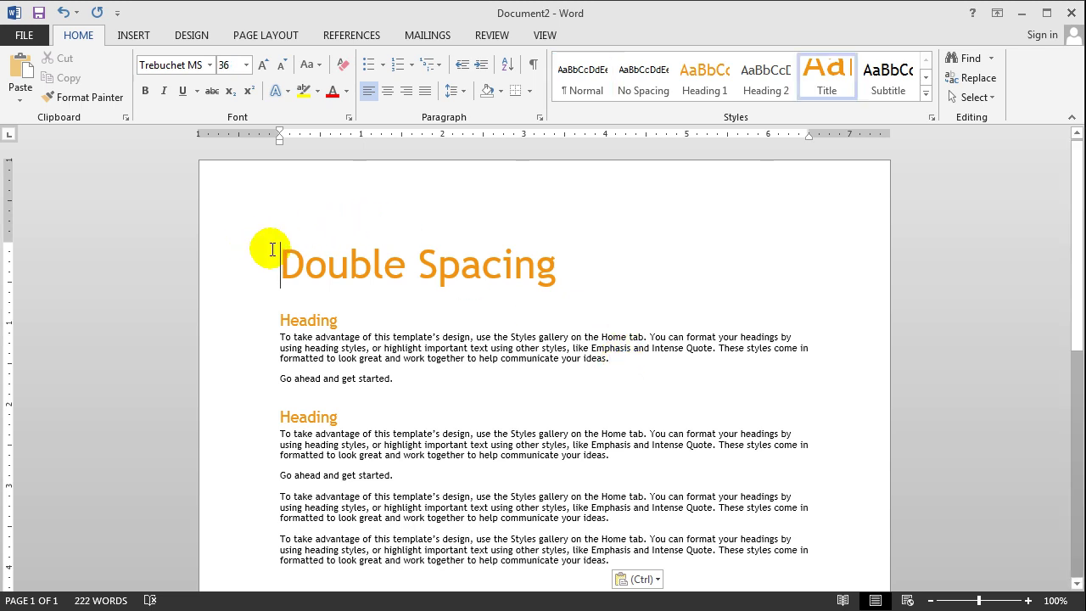
{"action": "mouse_move", "coordinate": [224, 163]}
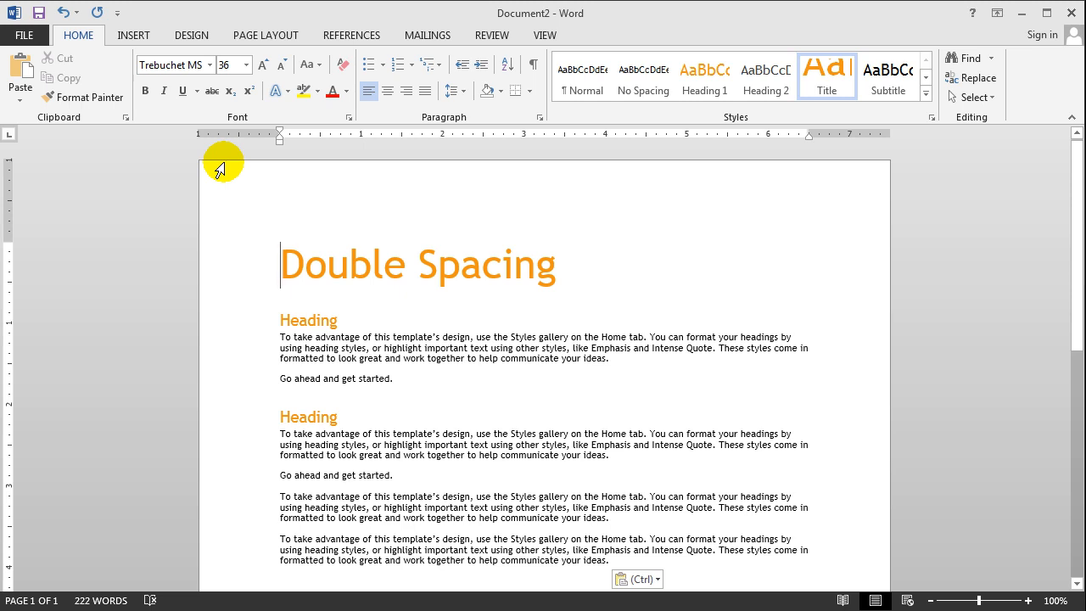
{"action": "key", "text": "ctrl+a"}
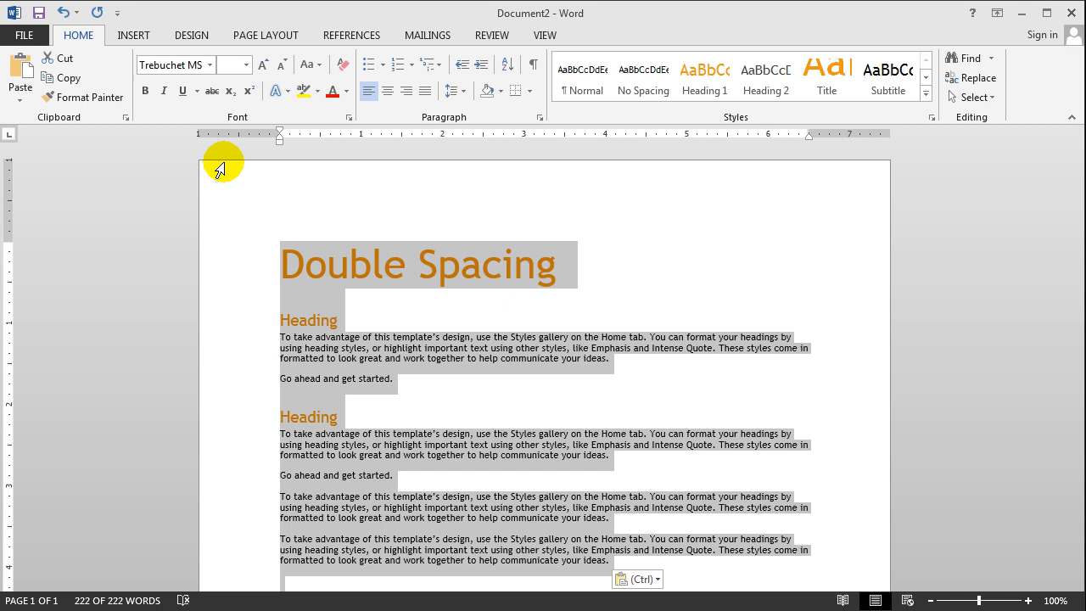
{"action": "mouse_move", "coordinate": [229, 168]}
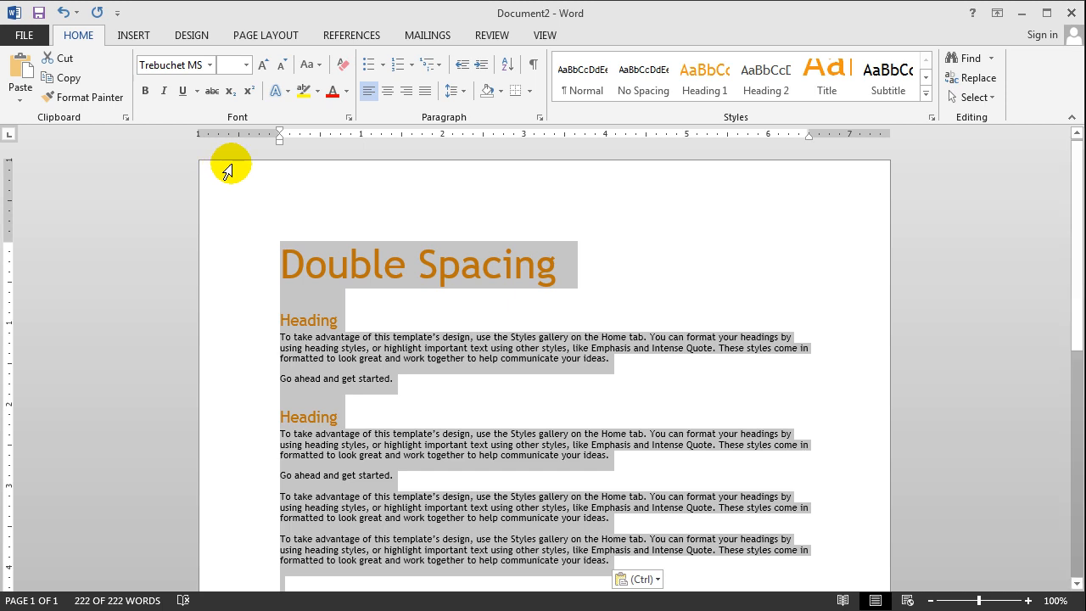
{"action": "mouse_move", "coordinate": [458, 258]}
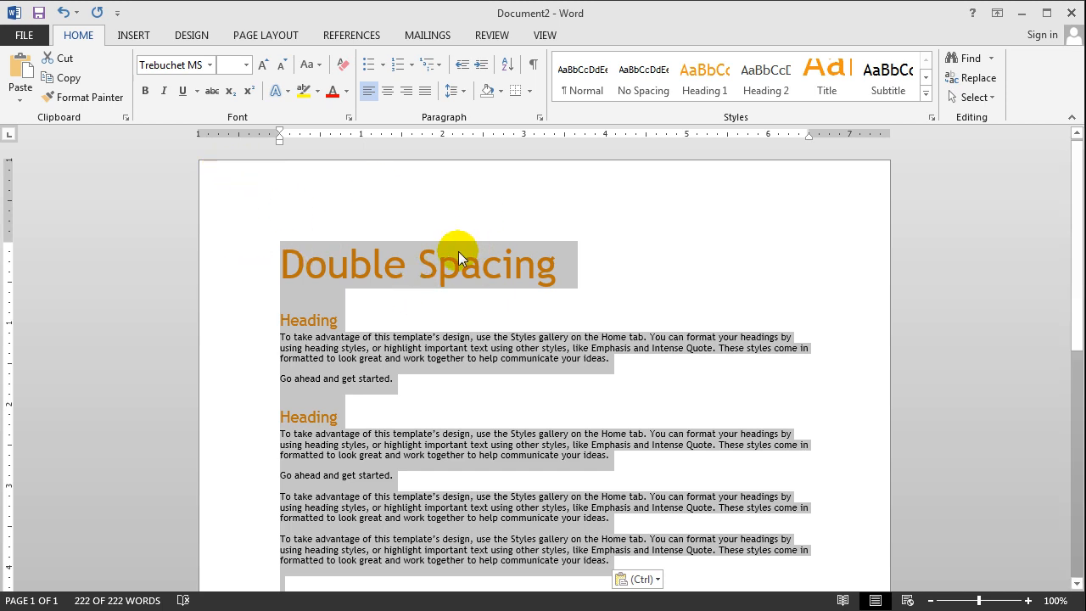
{"action": "mouse_move", "coordinate": [292, 246]}
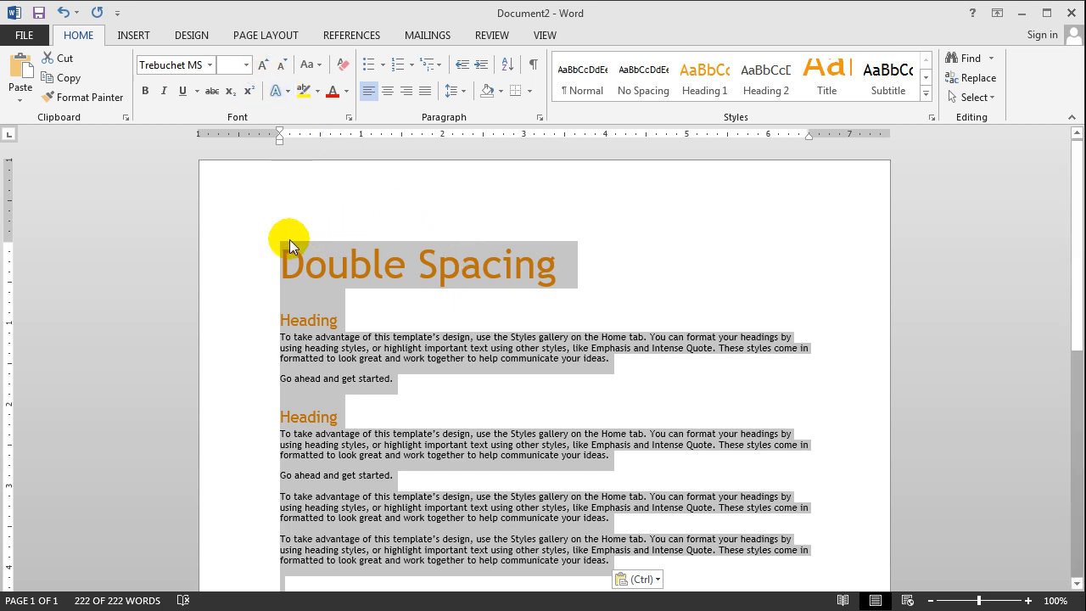
{"action": "mouse_move", "coordinate": [287, 248]}
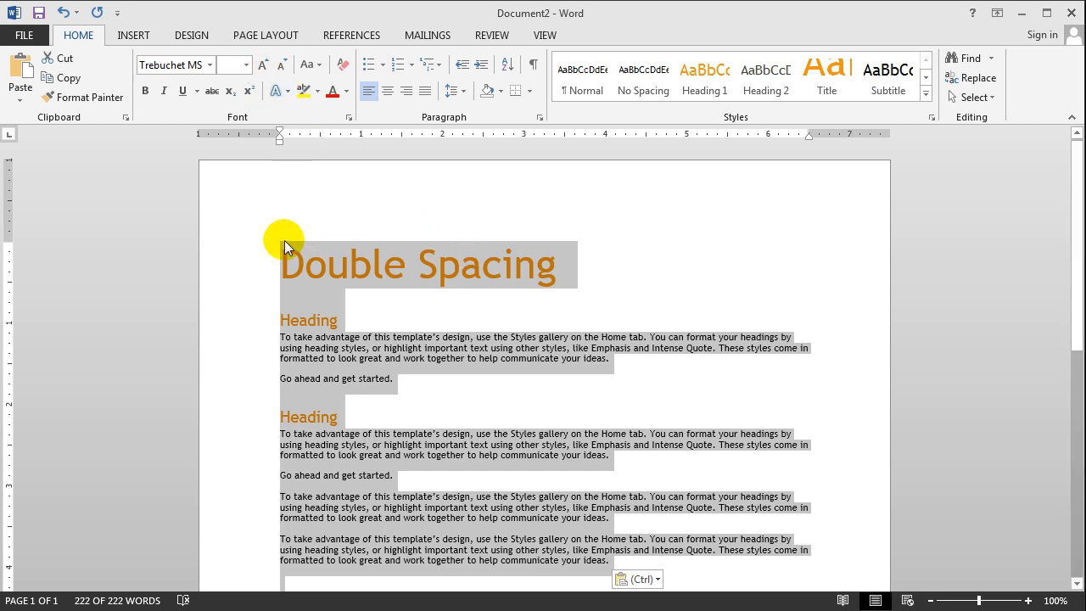
{"action": "mouse_move", "coordinate": [282, 248]}
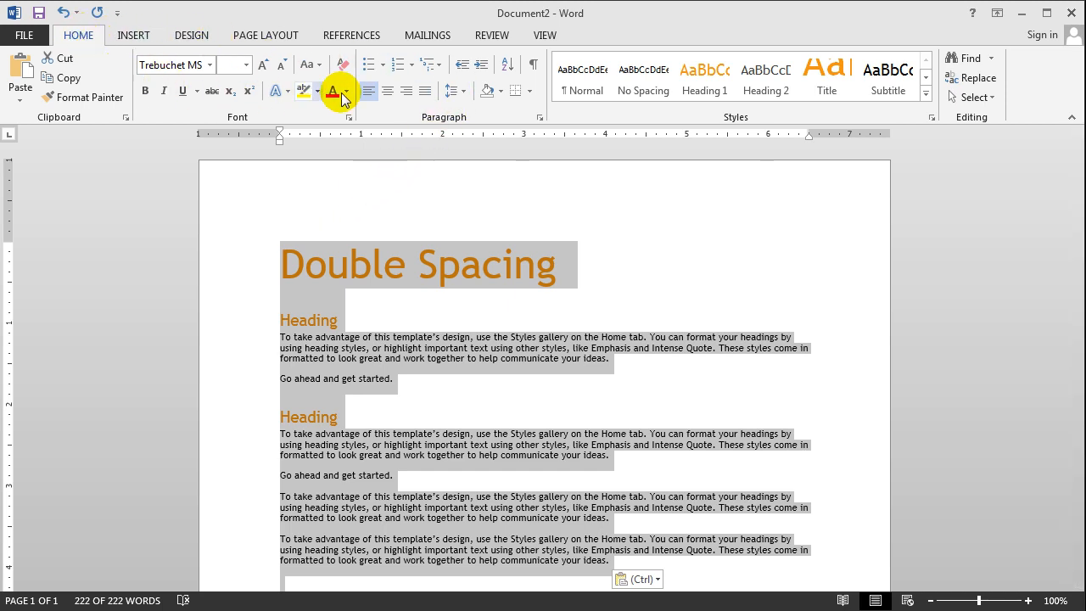
{"action": "mouse_move", "coordinate": [448, 92]}
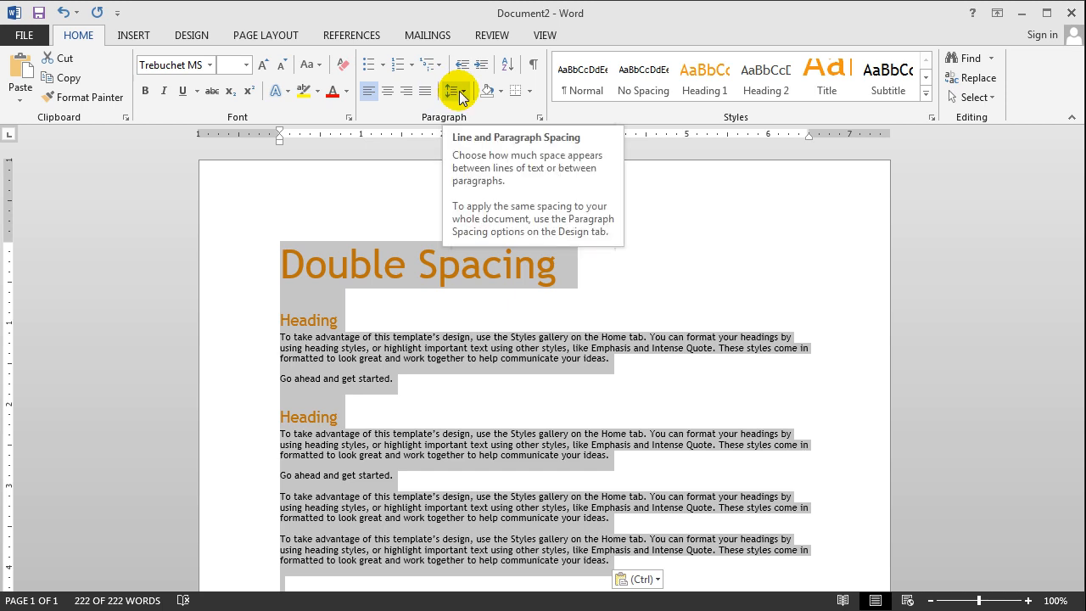
{"action": "left_click", "coordinate": [453, 90]}
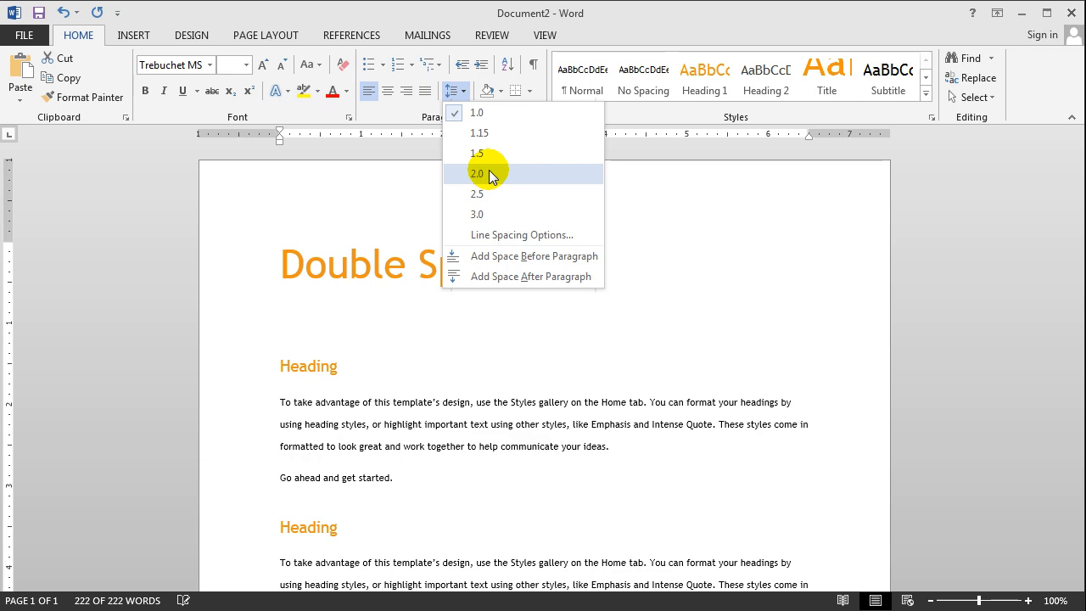
{"action": "left_click", "coordinate": [477, 174]}
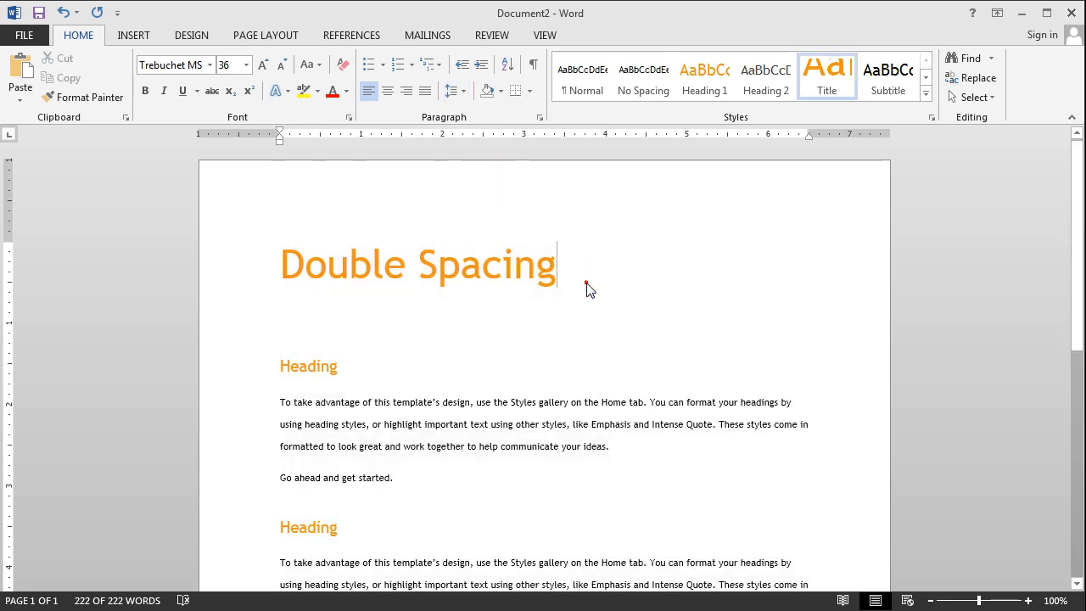
{"action": "scroll", "scroll_direction": "down", "scroll_amount": 3}
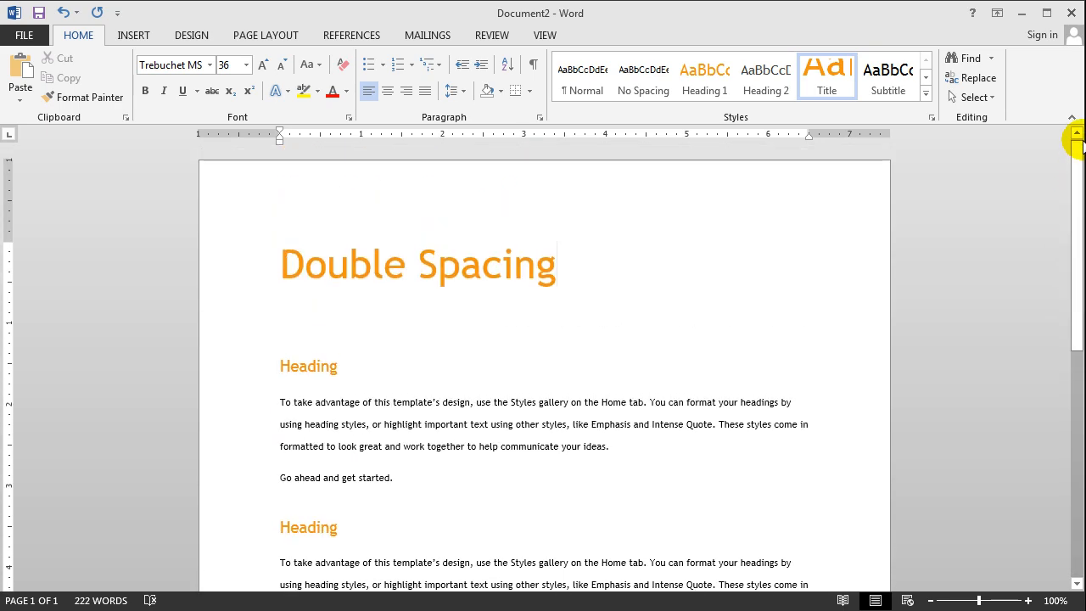
Select the whole double-spaced document and show its Line and Paragraph Spacing choices
{"action": "left_click", "coordinate": [557, 264]}
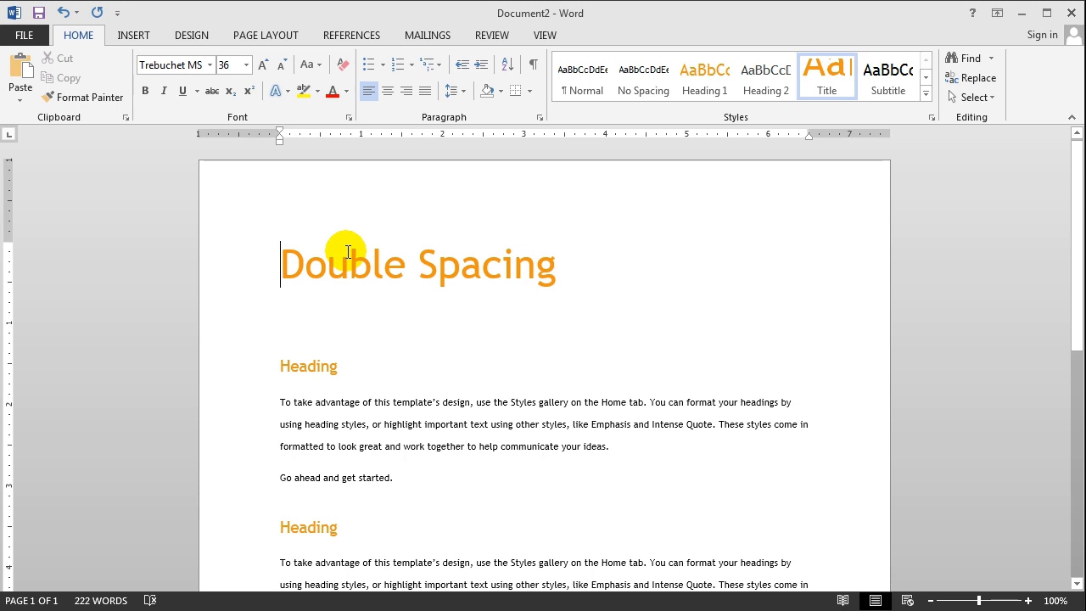
{"action": "key", "text": "ctrl+a"}
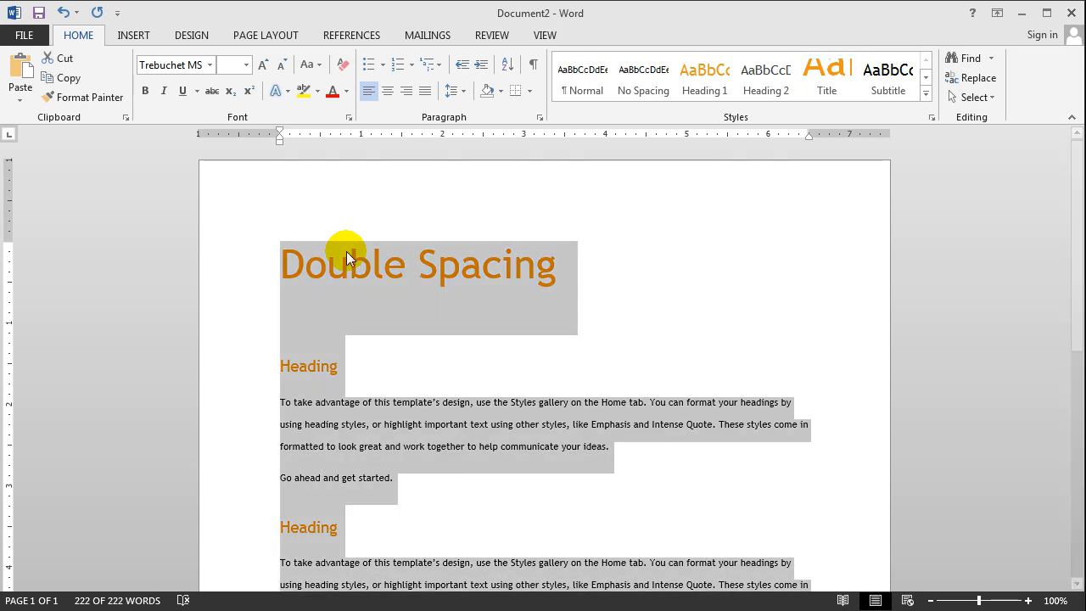
{"action": "mouse_move", "coordinate": [414, 116]}
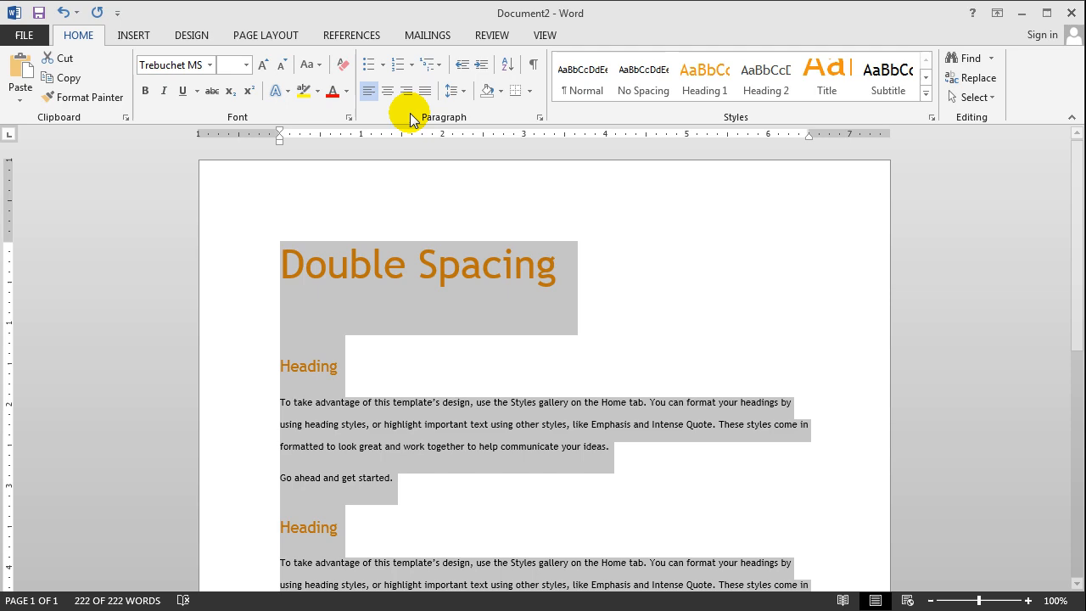
{"action": "mouse_move", "coordinate": [452, 91]}
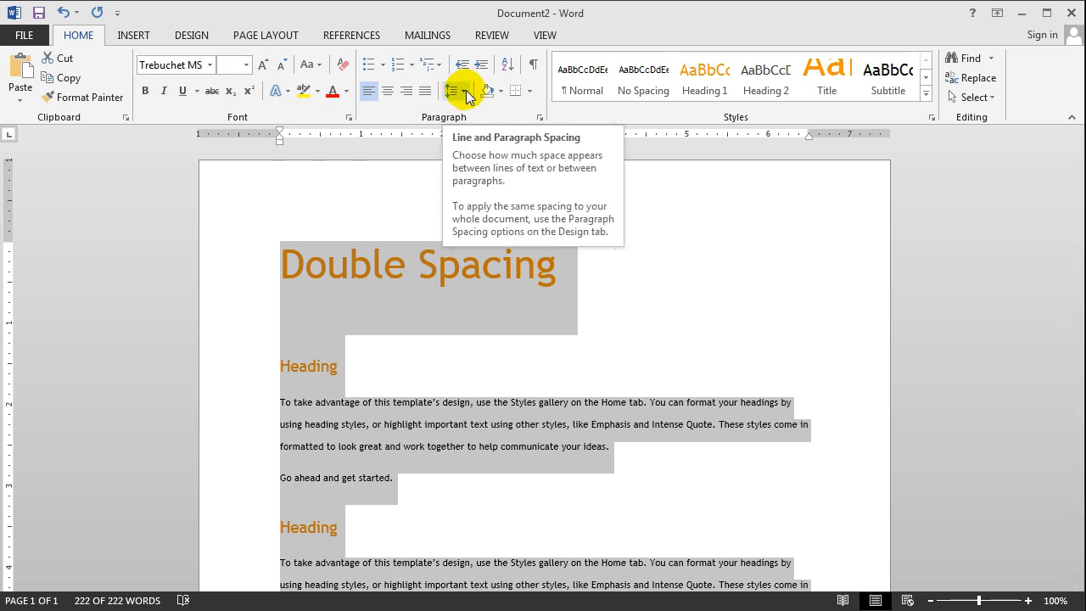
{"action": "left_click", "coordinate": [465, 88]}
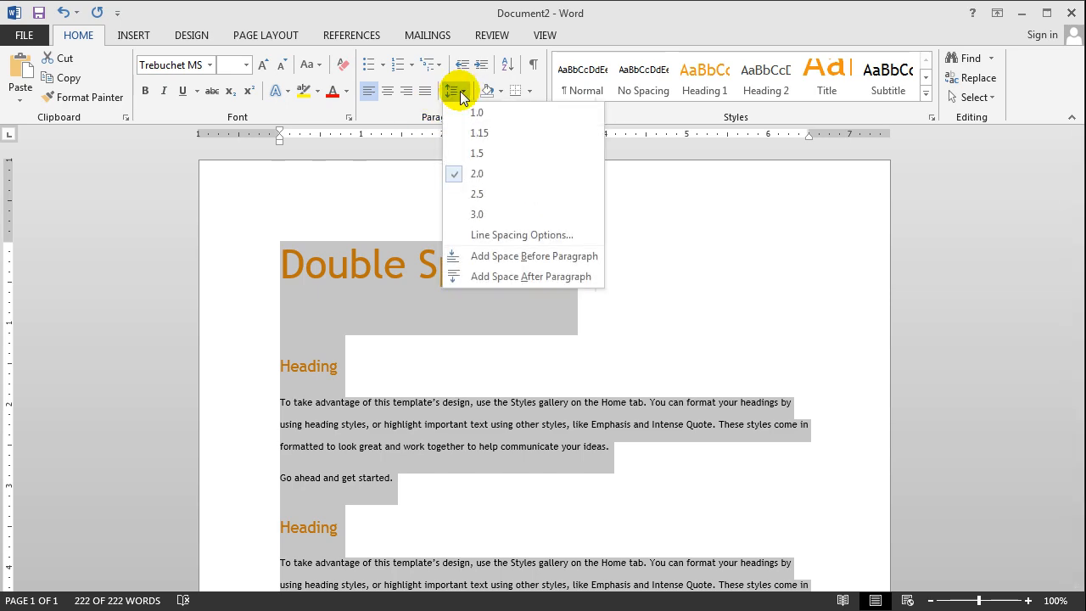
{"action": "mouse_move", "coordinate": [509, 234]}
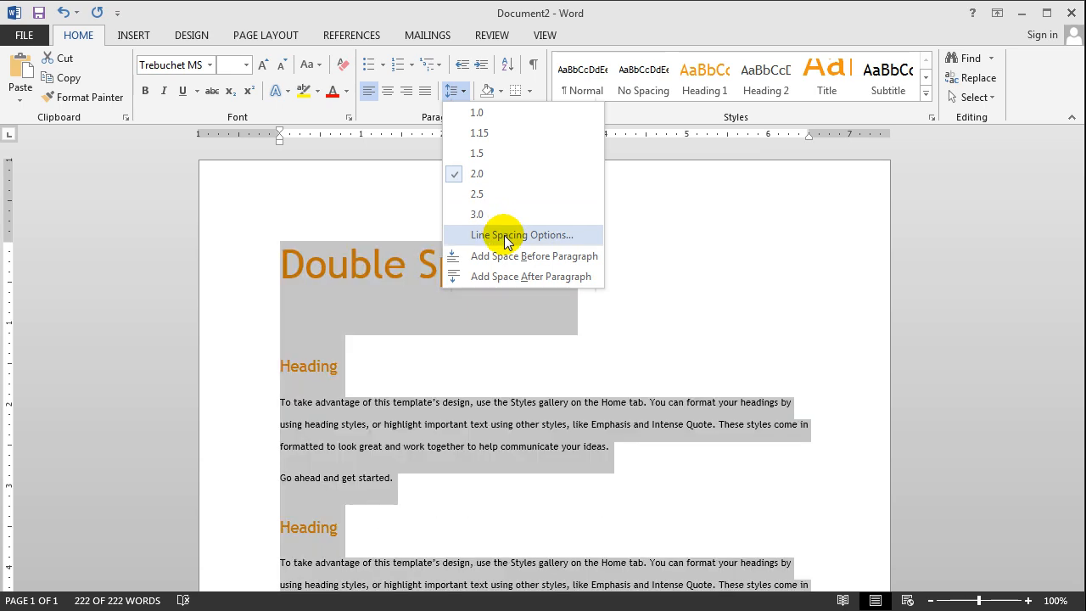
Choose Single line spacing in the Paragraph dialog and close it, leaving double spacing
{"action": "left_click", "coordinate": [520, 234]}
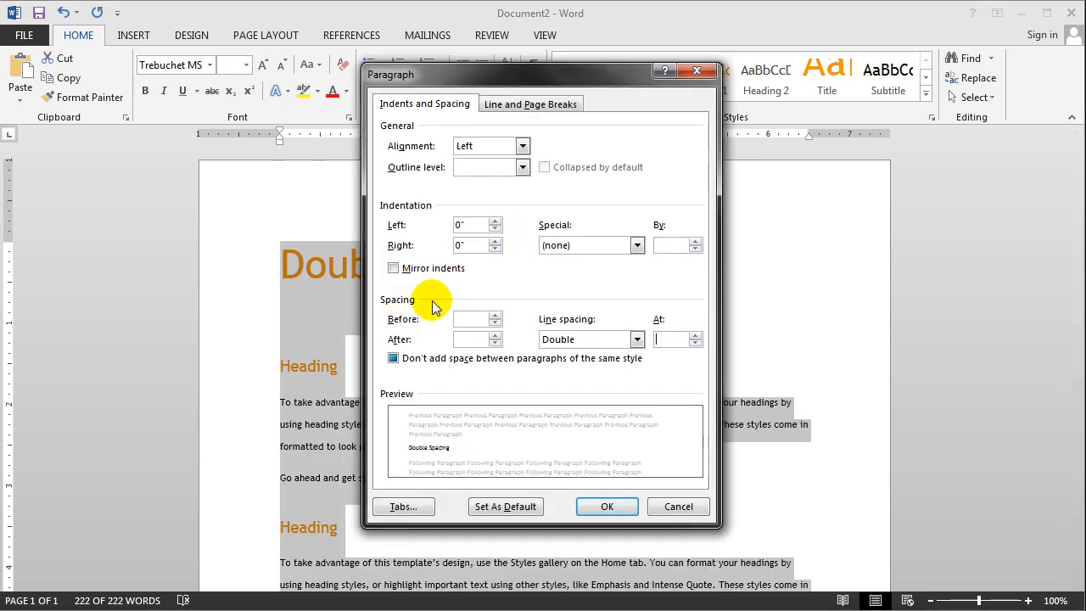
{"action": "left_click", "coordinate": [631, 339]}
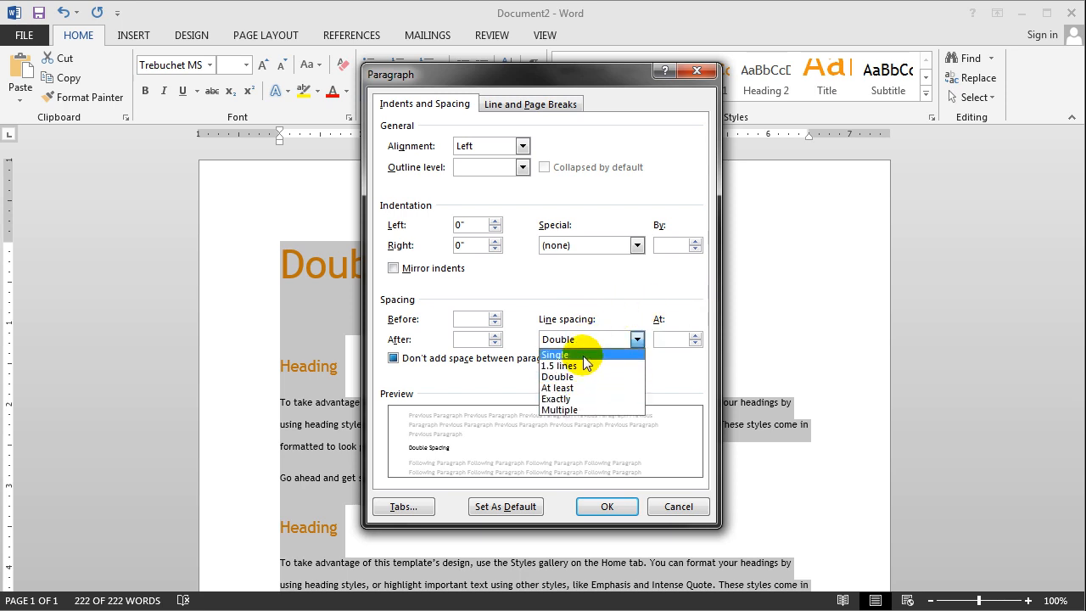
{"action": "left_click", "coordinate": [553, 355]}
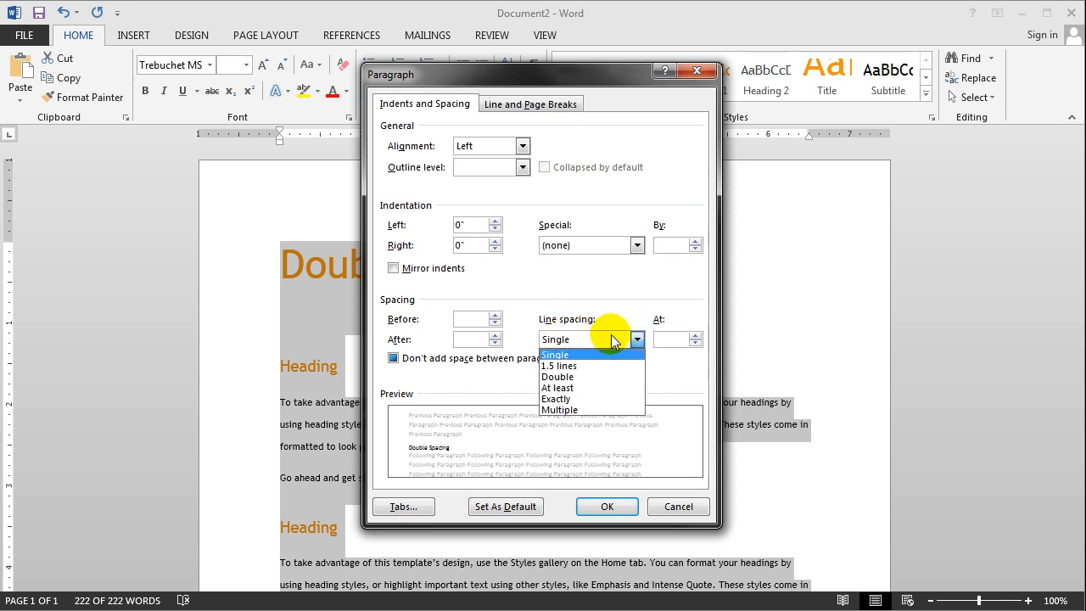
{"action": "mouse_move", "coordinate": [591, 377]}
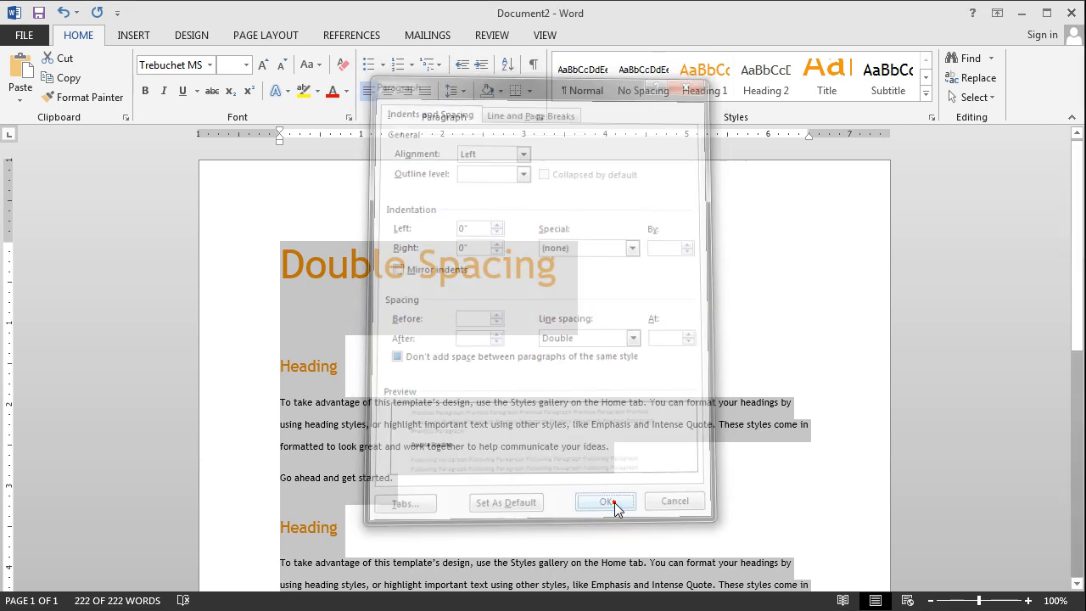
{"action": "left_click", "coordinate": [606, 501]}
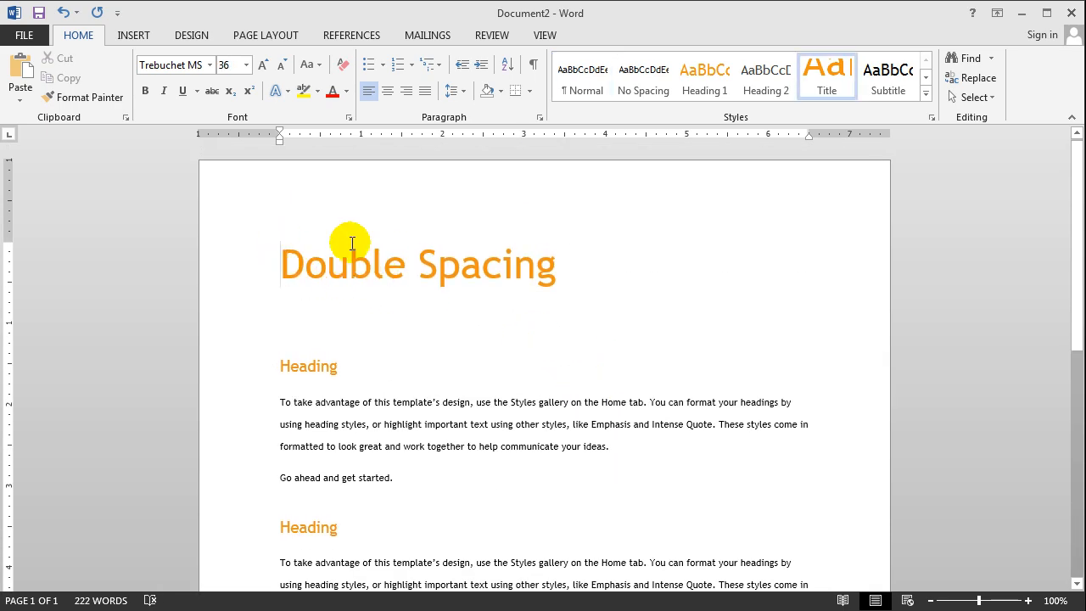
Set the first body paragraph to 1.5 line spacing, then select all text
{"action": "left_click_drag", "start_coordinate": [351, 245], "coordinate": [506, 482]}
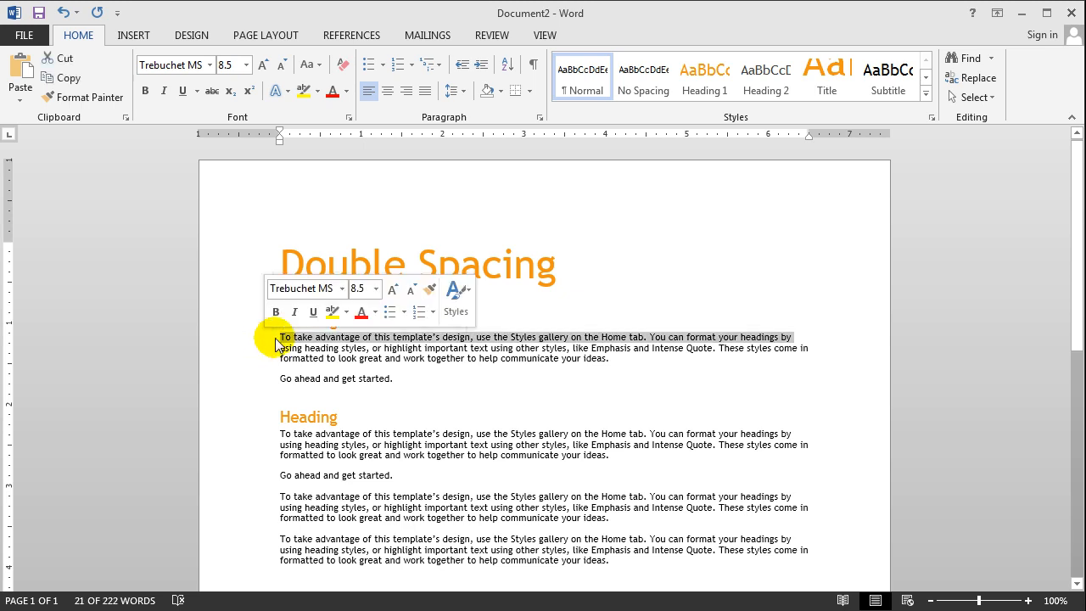
{"action": "left_click", "coordinate": [451, 90]}
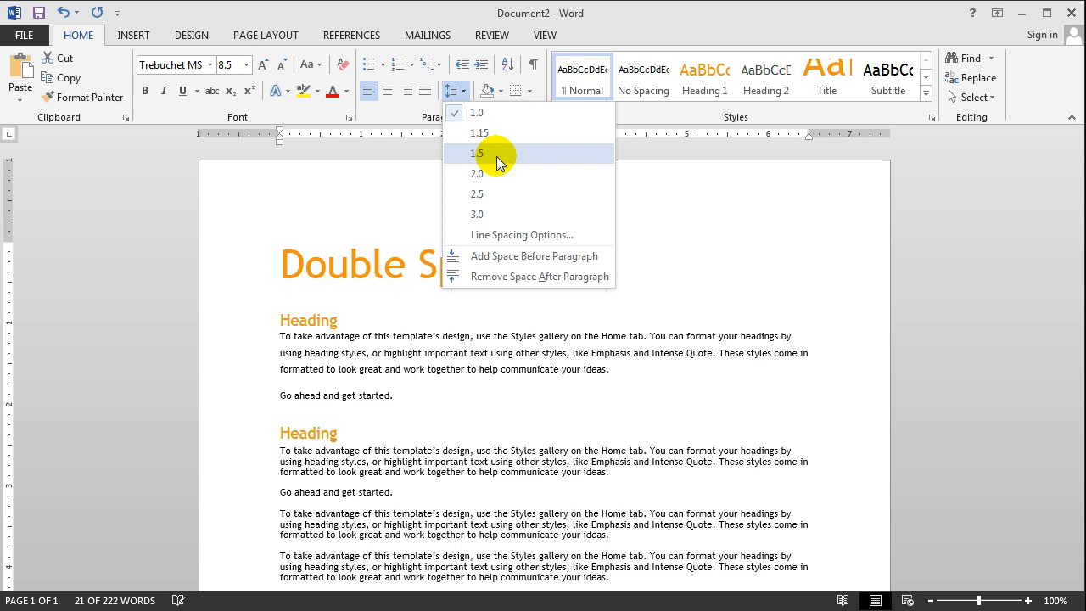
{"action": "left_click", "coordinate": [479, 153]}
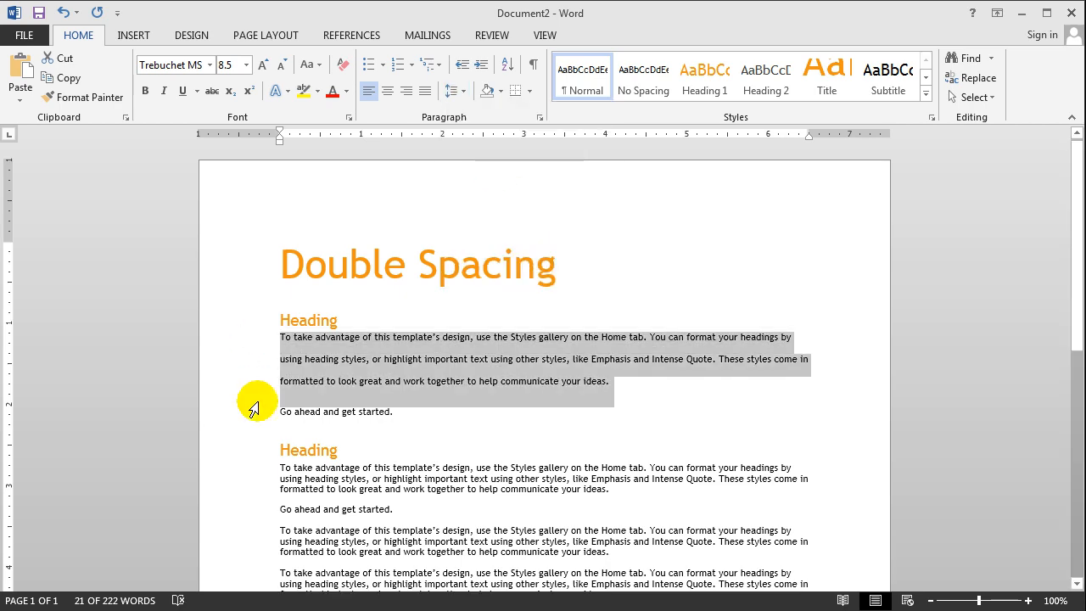
{"action": "left_click", "coordinate": [330, 387]}
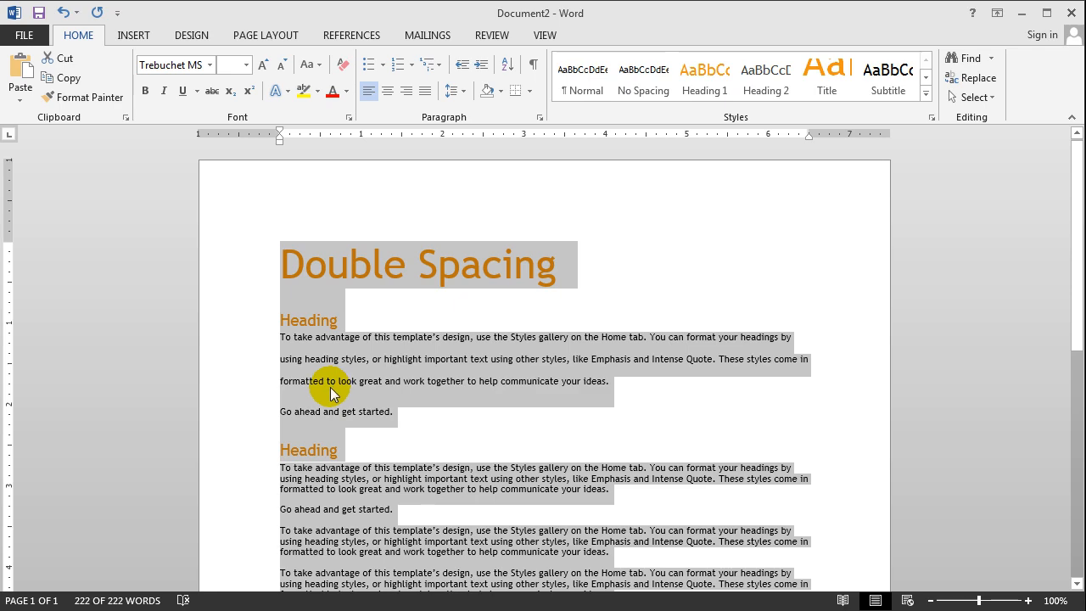
{"action": "mouse_move", "coordinate": [320, 272]}
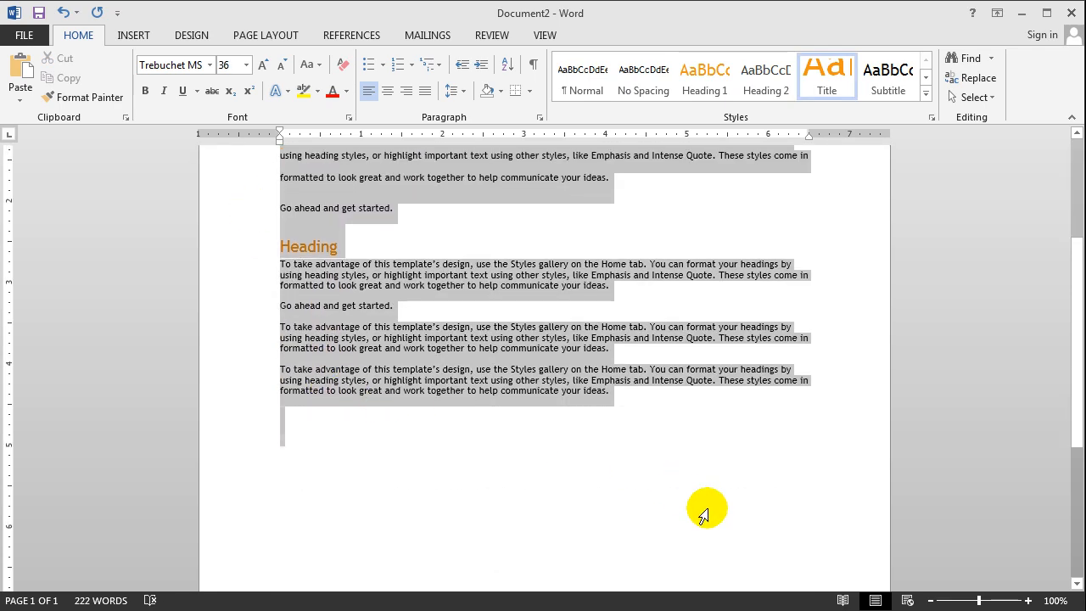
Set the whole document to 2.0 spacing, then back to 1.0 single spacing
{"action": "left_click", "coordinate": [450, 92]}
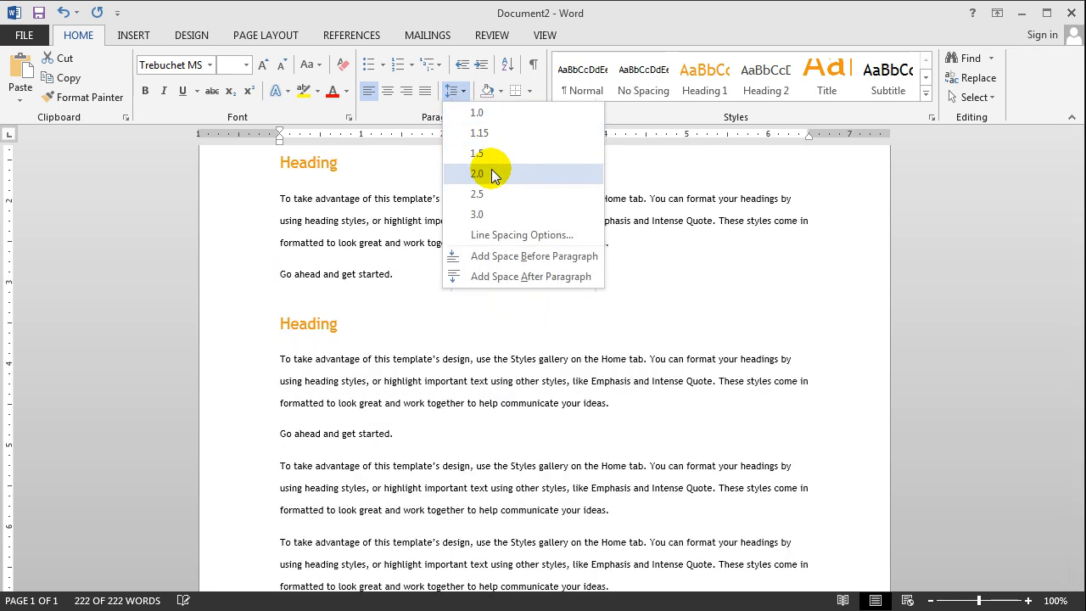
{"action": "left_click", "coordinate": [477, 173]}
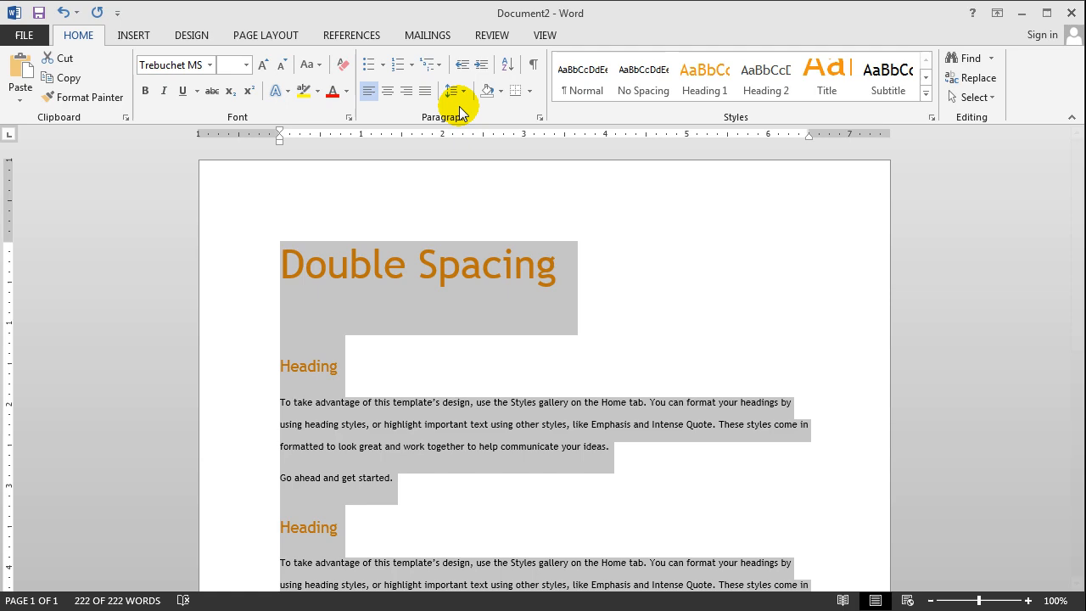
{"action": "left_click", "coordinate": [455, 92]}
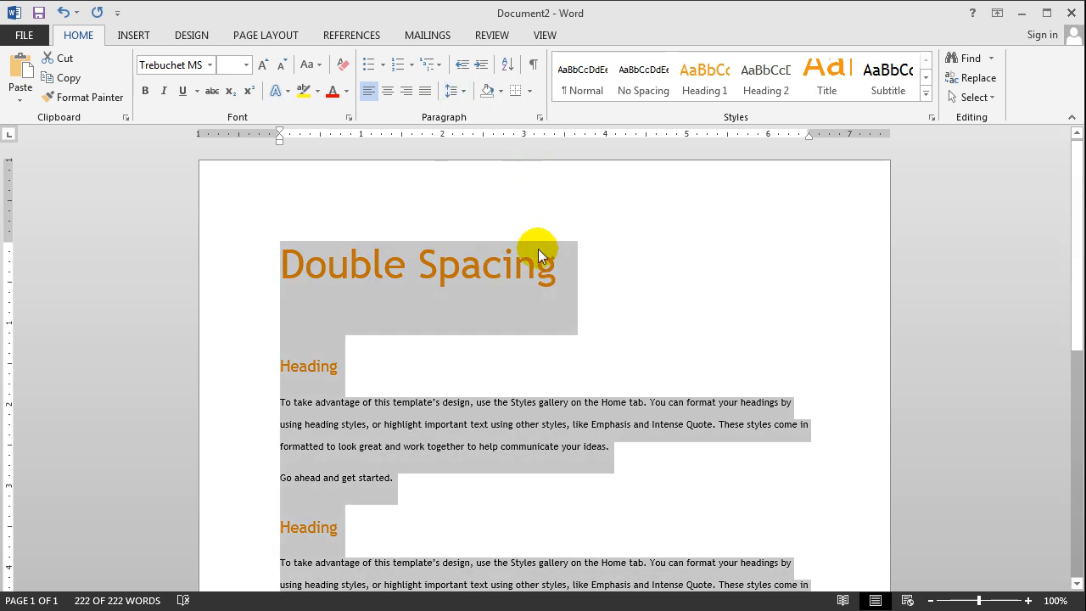
{"action": "mouse_move", "coordinate": [454, 91]}
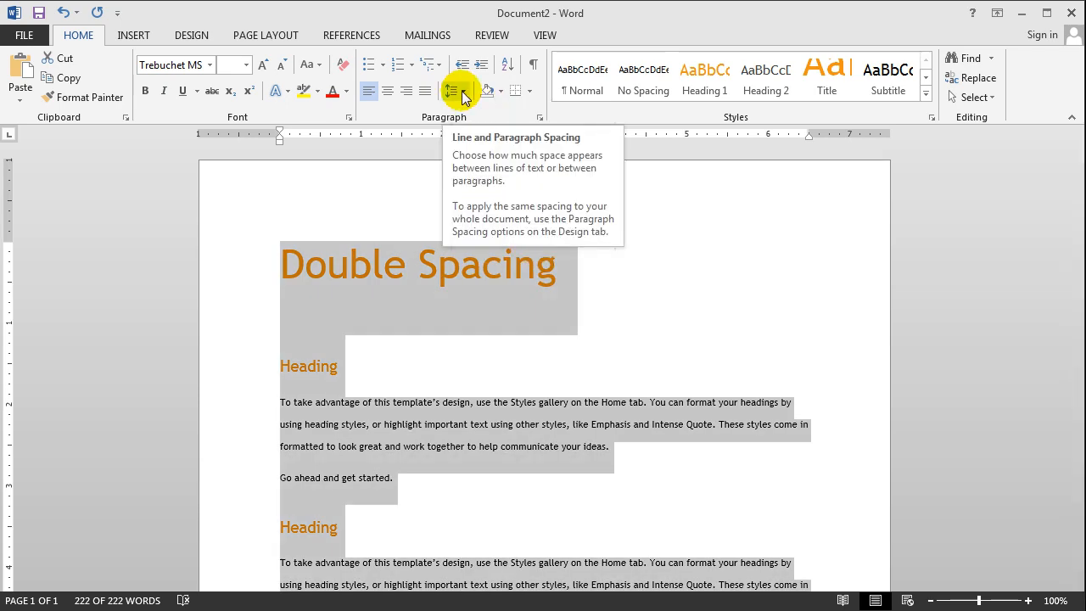
{"action": "left_click", "coordinate": [458, 92]}
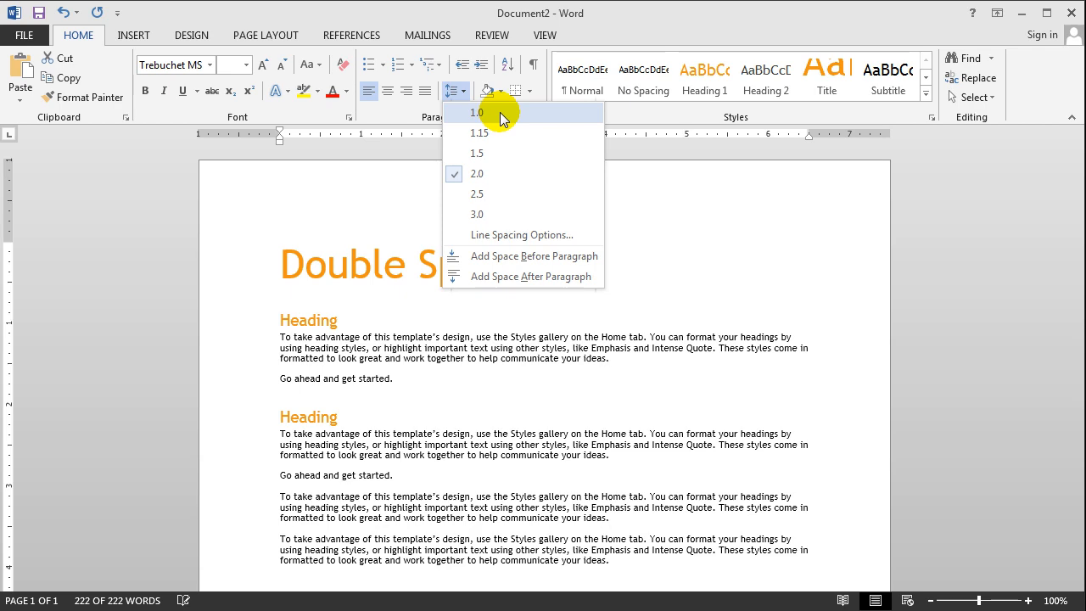
{"action": "left_click", "coordinate": [477, 112]}
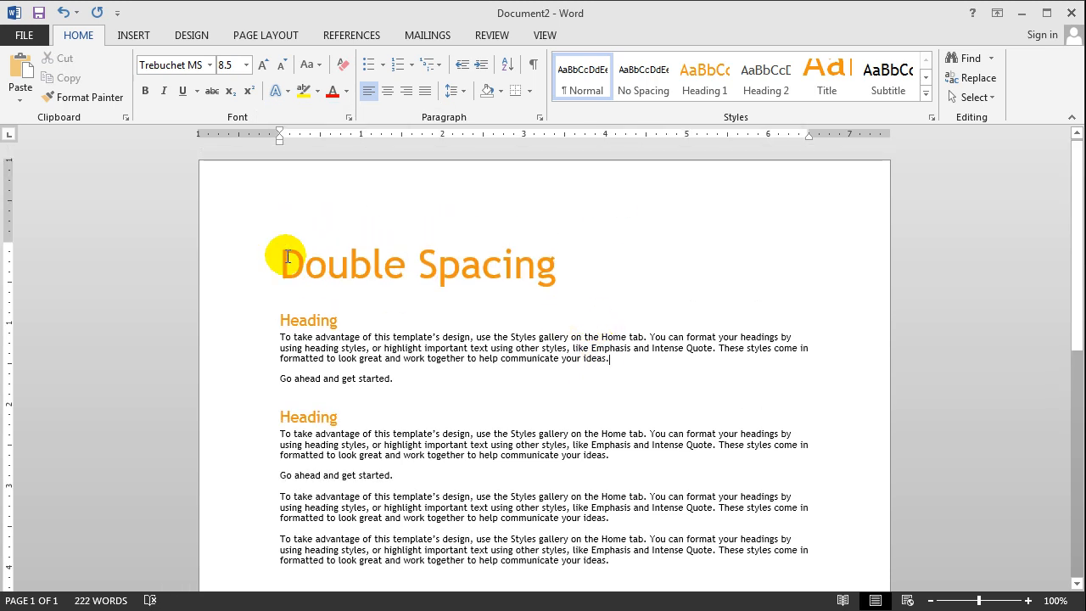
{"action": "mouse_move", "coordinate": [574, 265]}
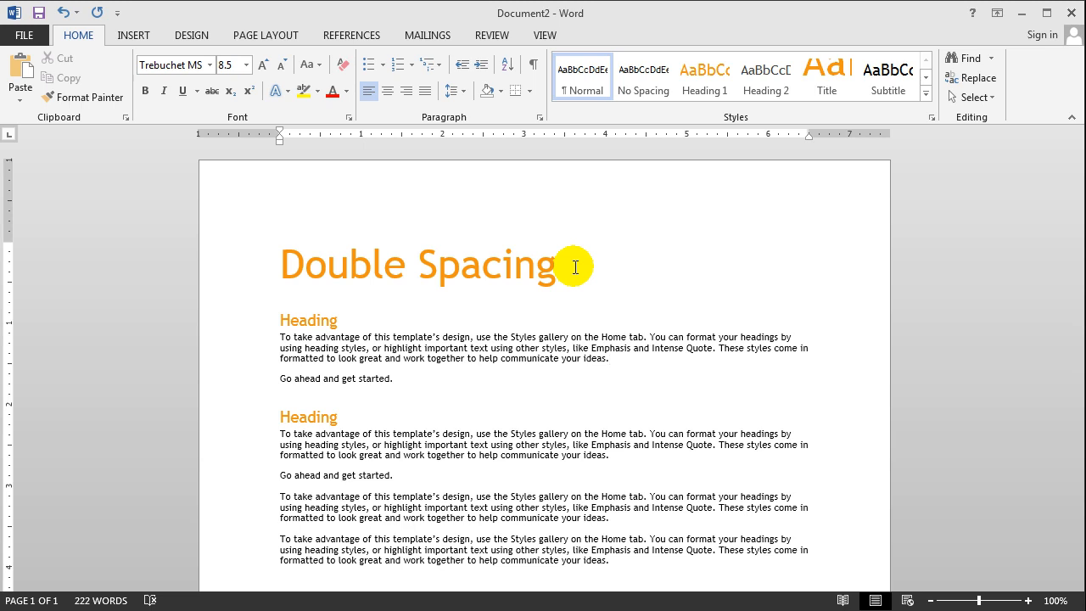
{"action": "left_click", "coordinate": [608, 358]}
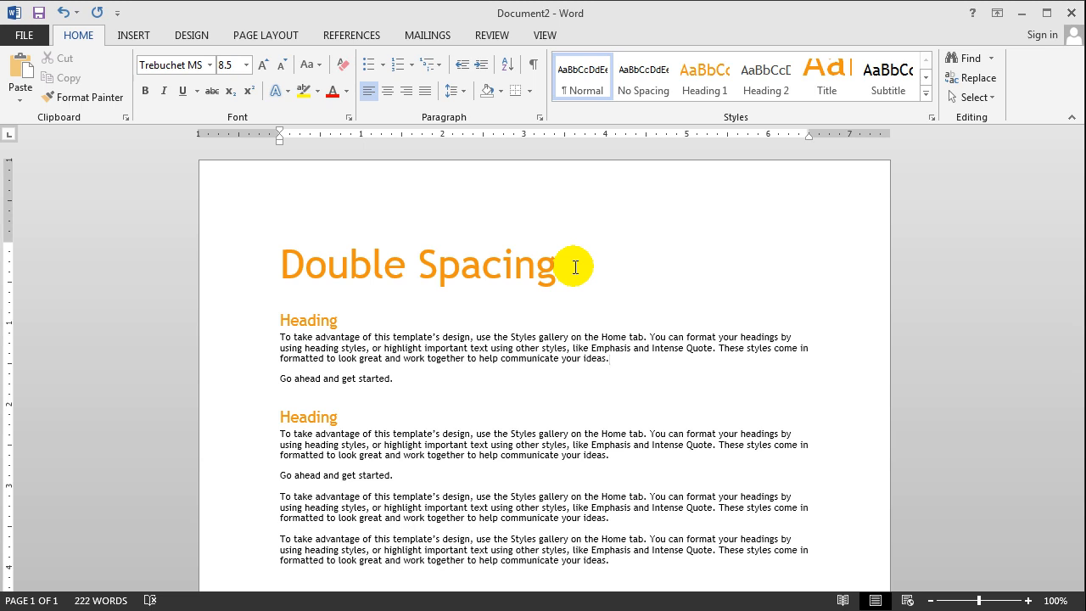
{"action": "left_click", "coordinate": [610, 358]}
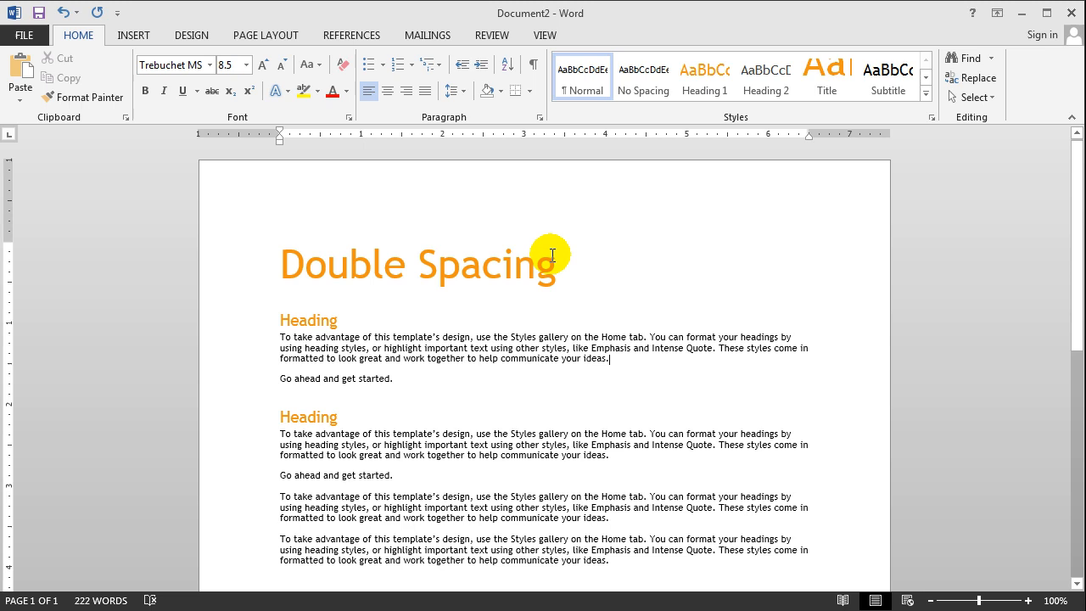
{"action": "mouse_move", "coordinate": [554, 265]}
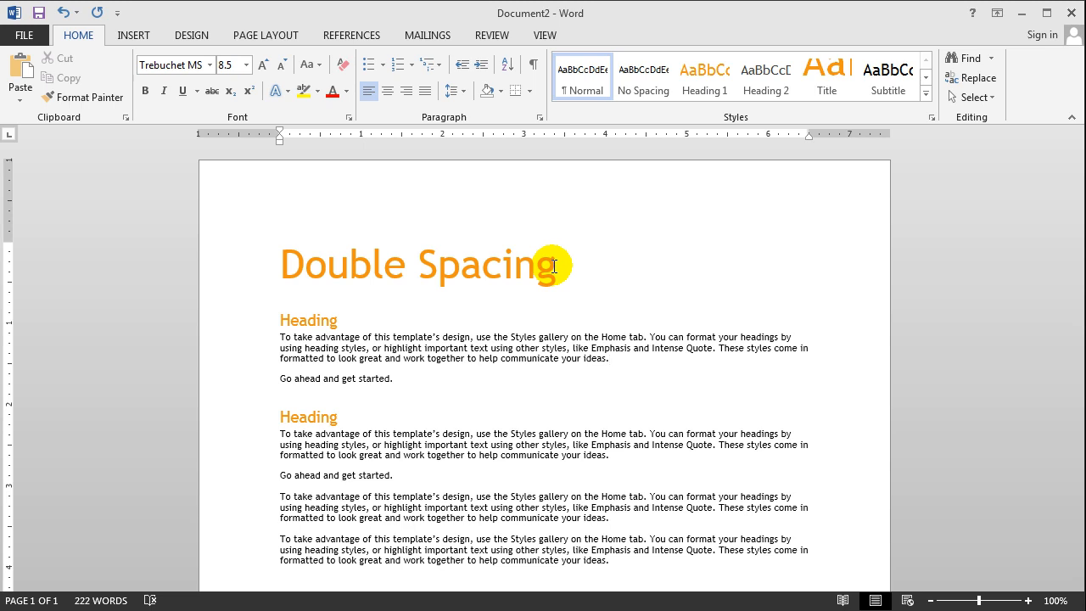
{"action": "left_click", "coordinate": [610, 358]}
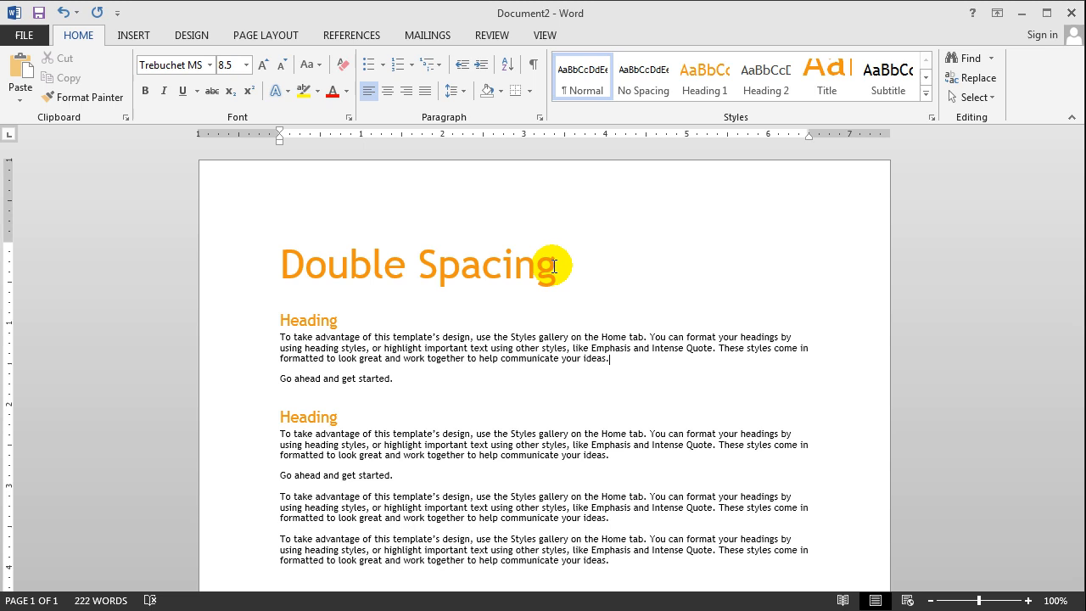